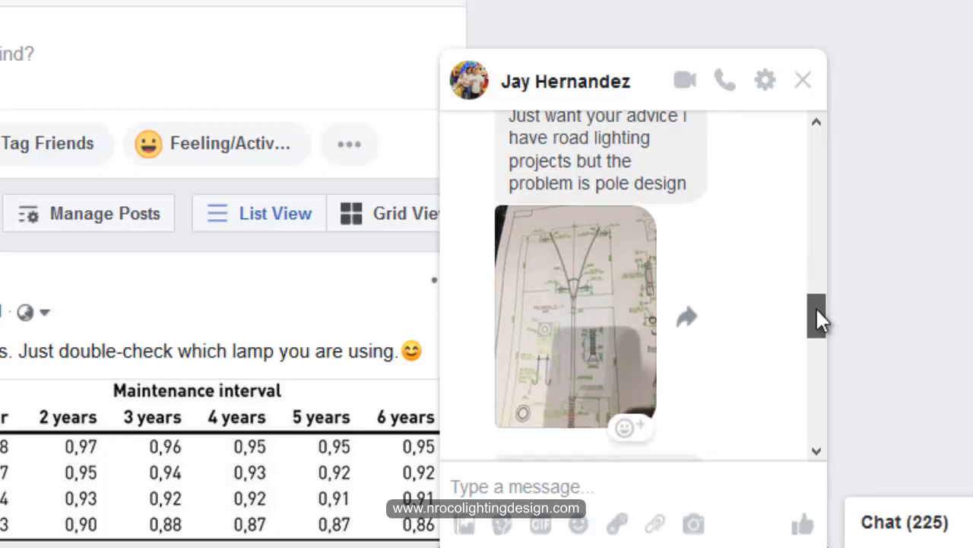
# - Start a new Street Lighting project from the DIALux evo start screen
pyautogui.scroll(-3)
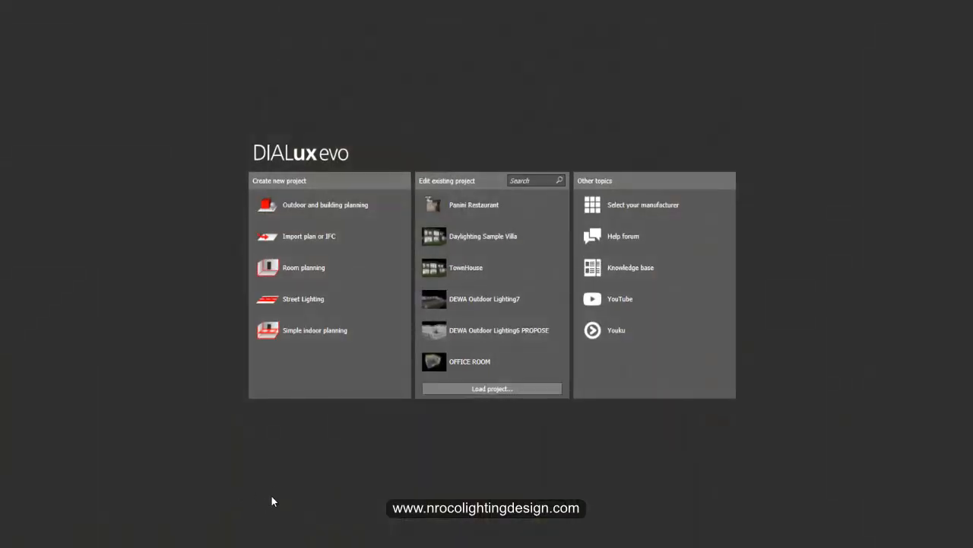
pyautogui.moveTo(274, 478)
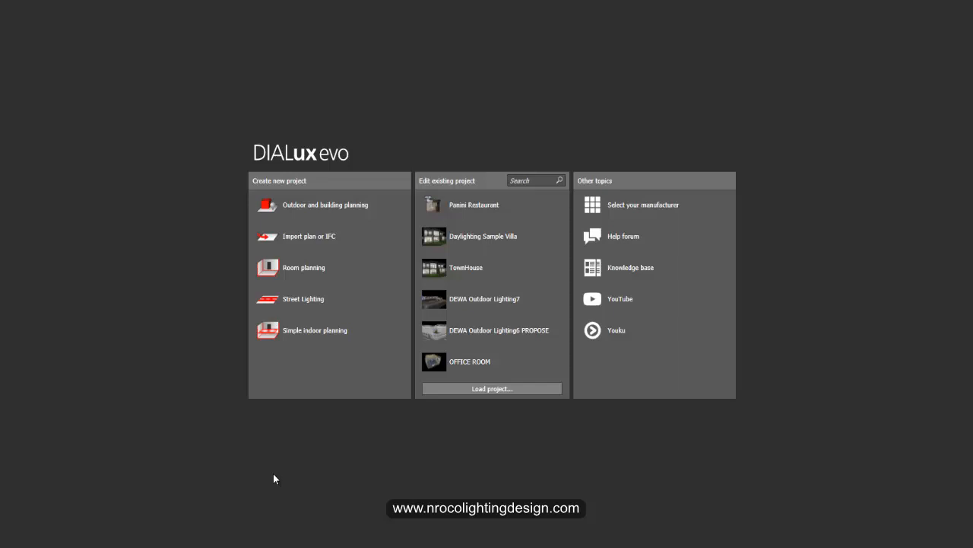
pyautogui.moveTo(301, 465)
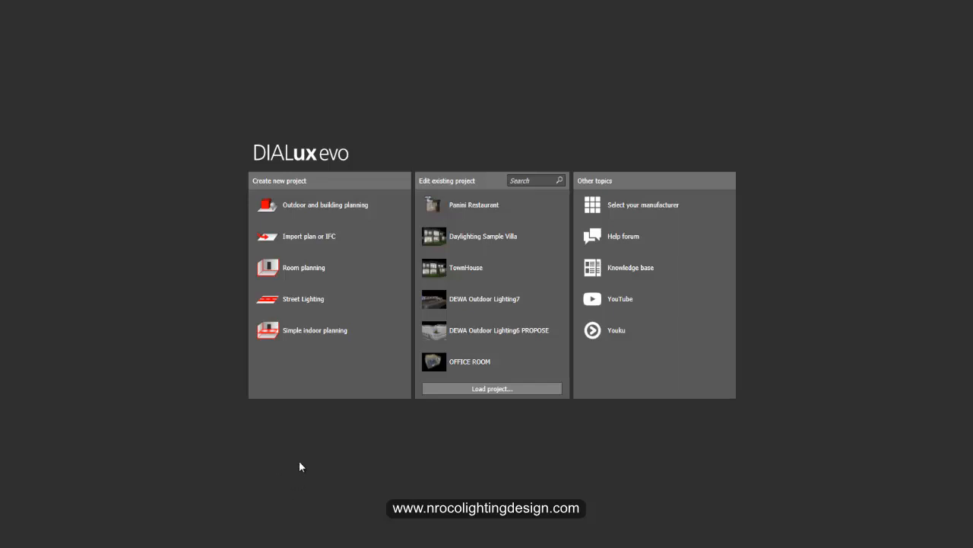
pyautogui.click(303, 298)
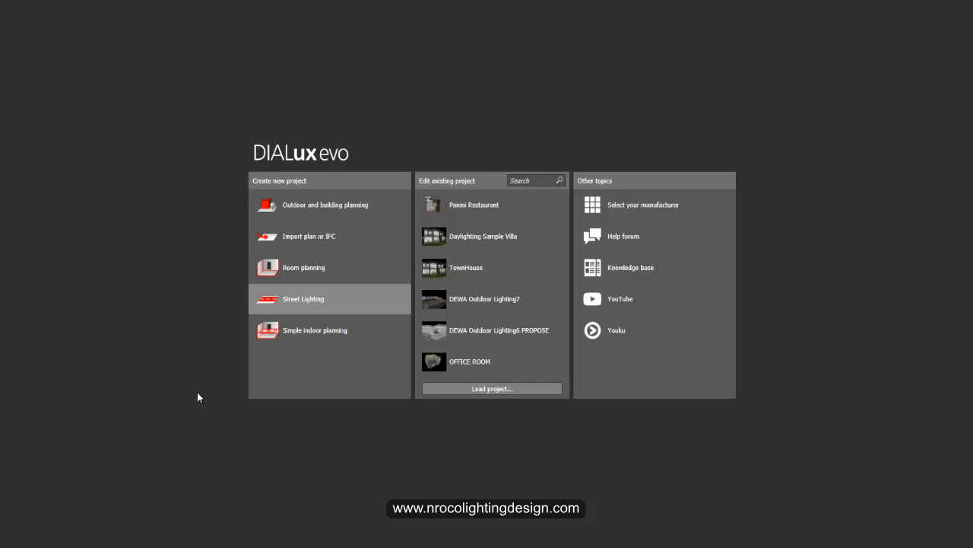
pyautogui.click(302, 298)
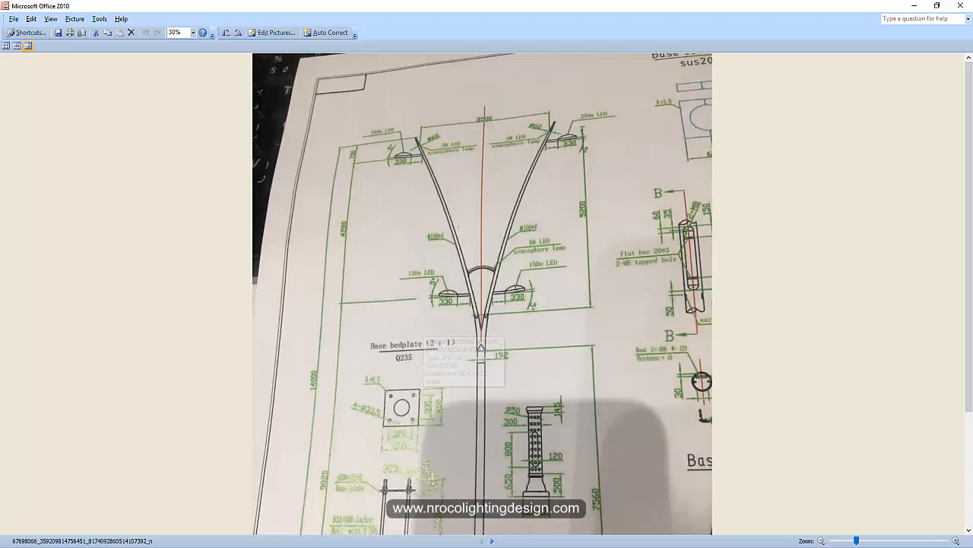
pyautogui.moveTo(353, 505)
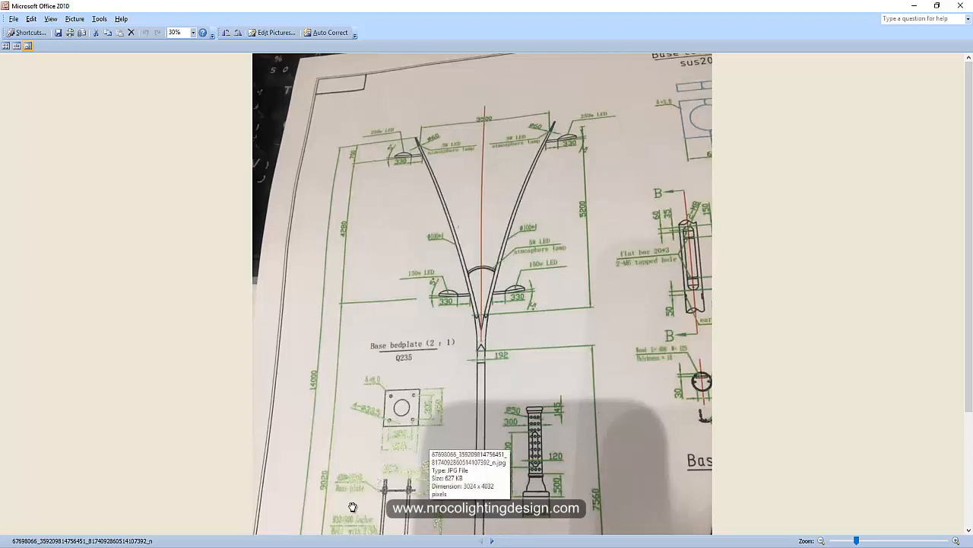
pyautogui.moveTo(419, 156)
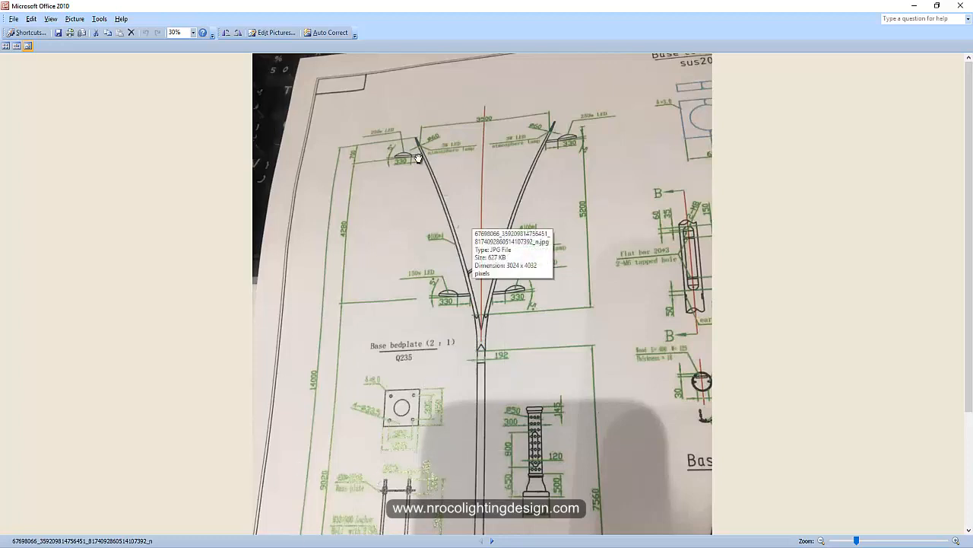
pyautogui.moveTo(547, 152)
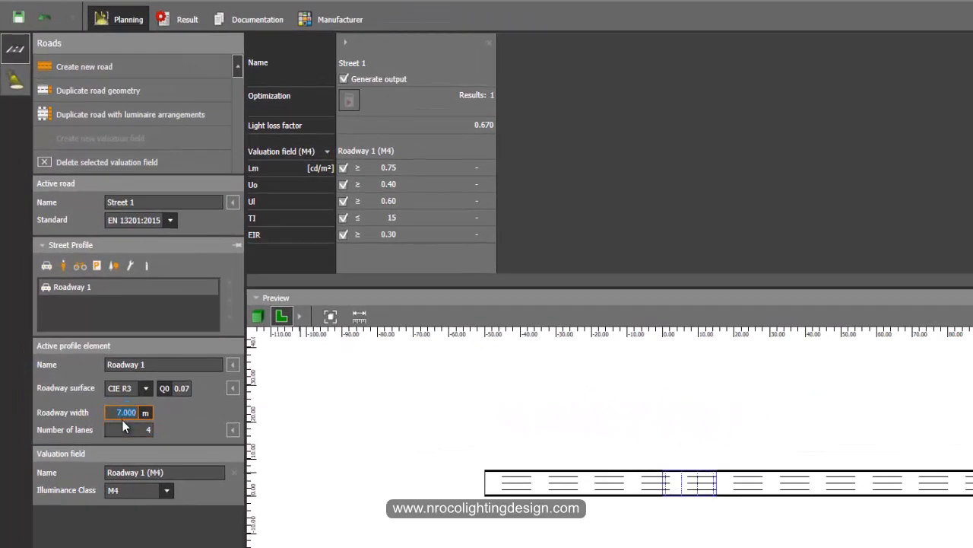
# - Widen Roadway 1 to 14 m and add a second roadway also 14 m wide
pyautogui.write('14.000')
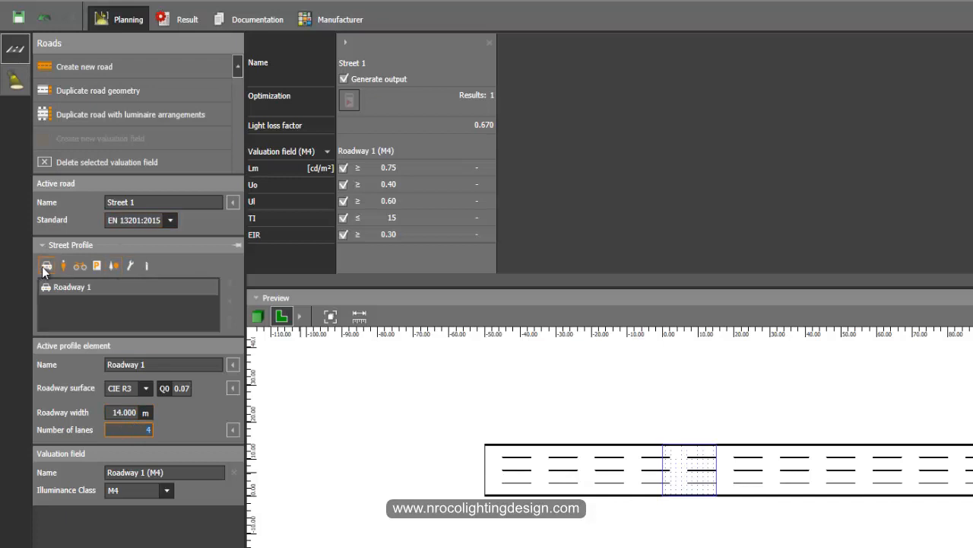
pyautogui.click(46, 265)
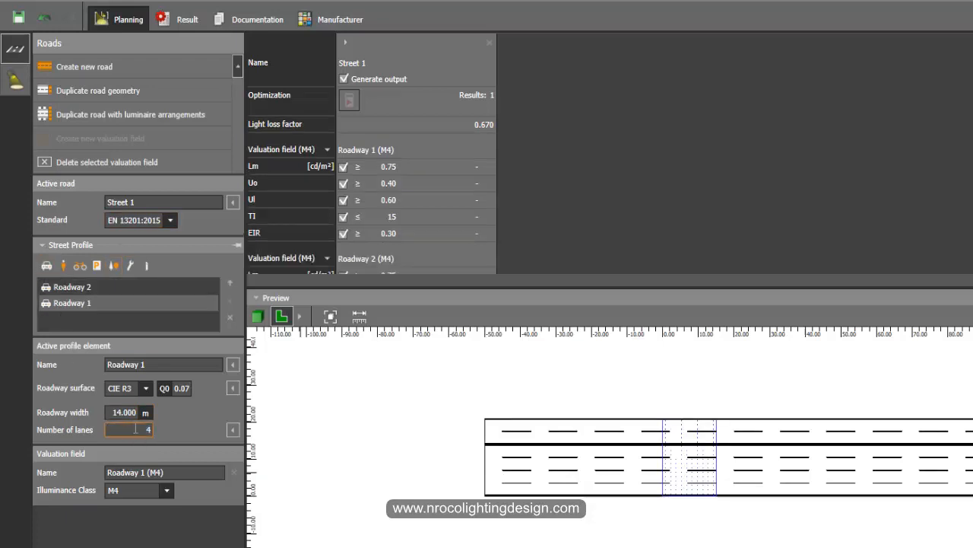
pyautogui.click(73, 286)
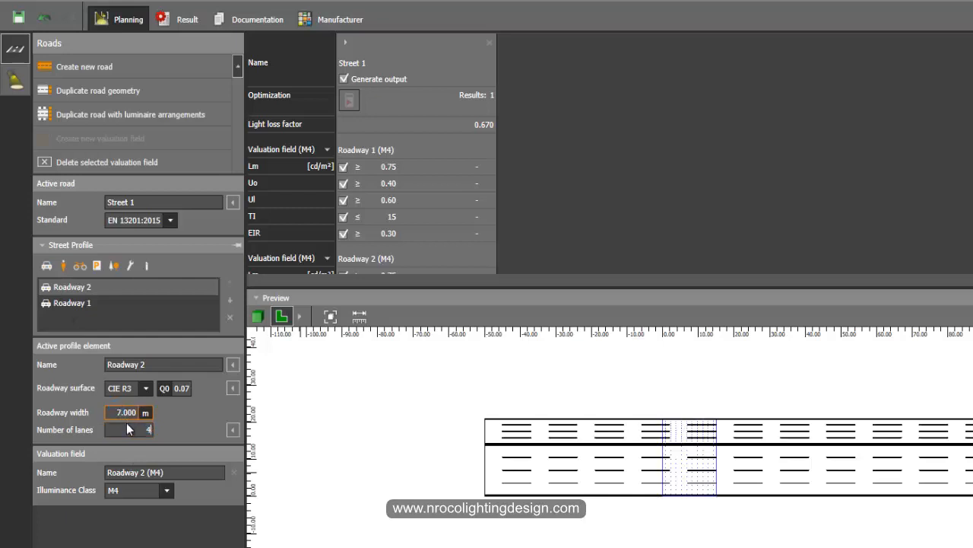
pyautogui.write('14.000')
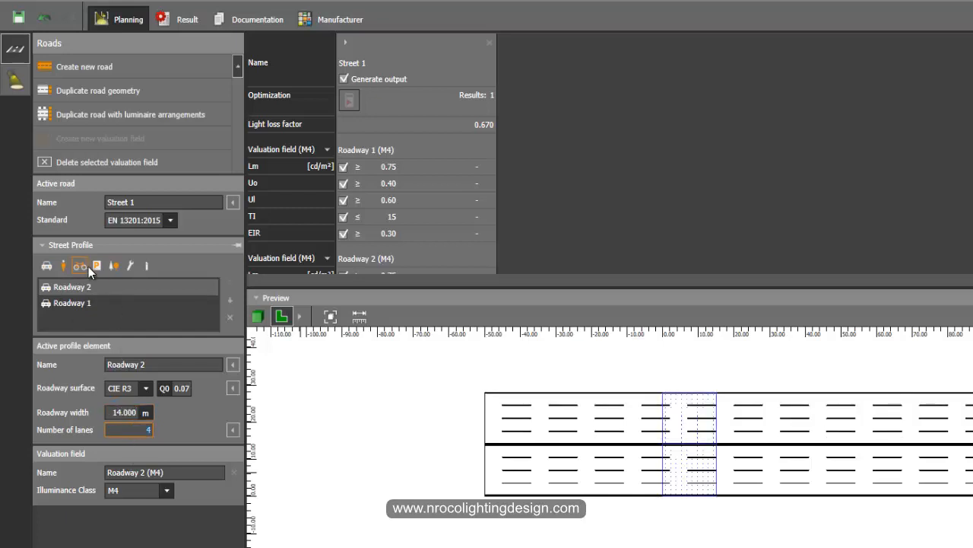
pyautogui.moveTo(146, 265)
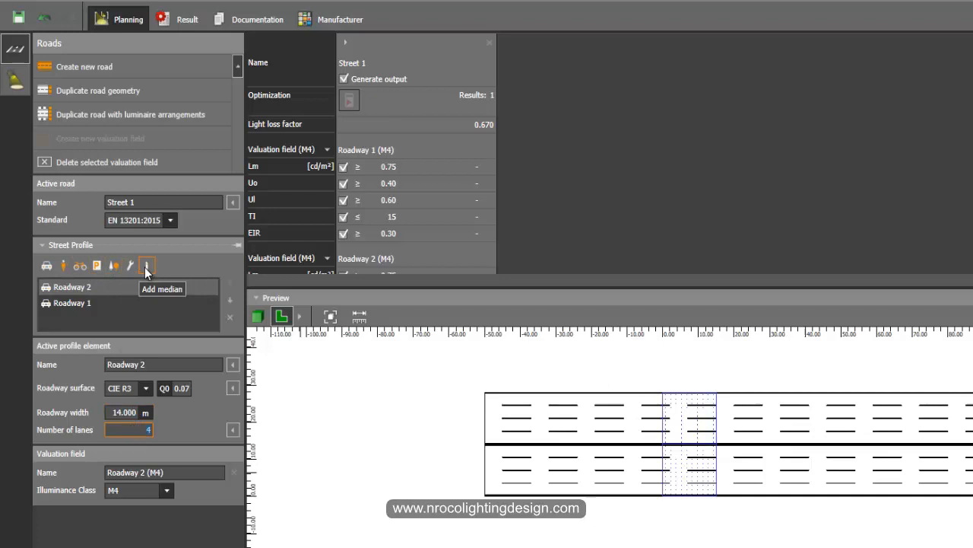
# - Add a 1 m median and place it between the two roadways
pyautogui.click(146, 265)
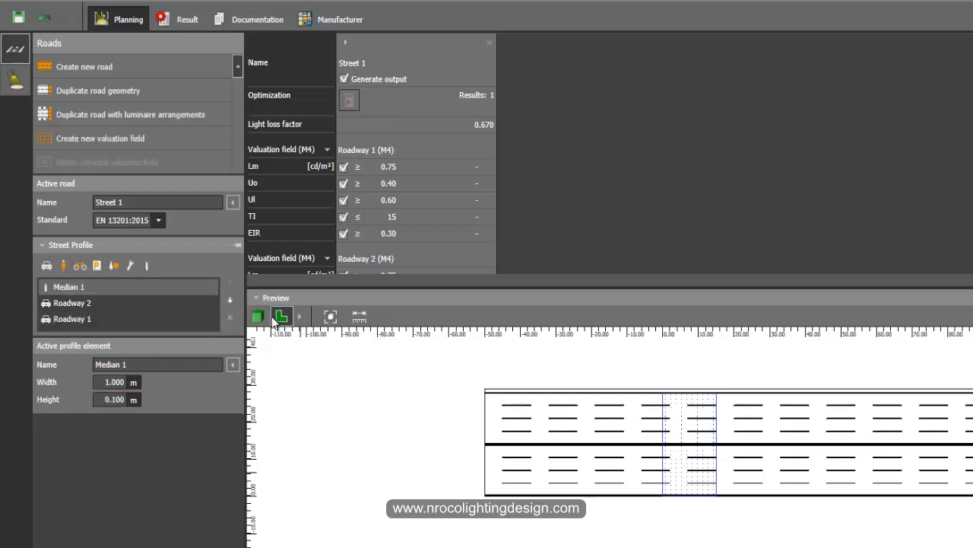
pyautogui.click(282, 316)
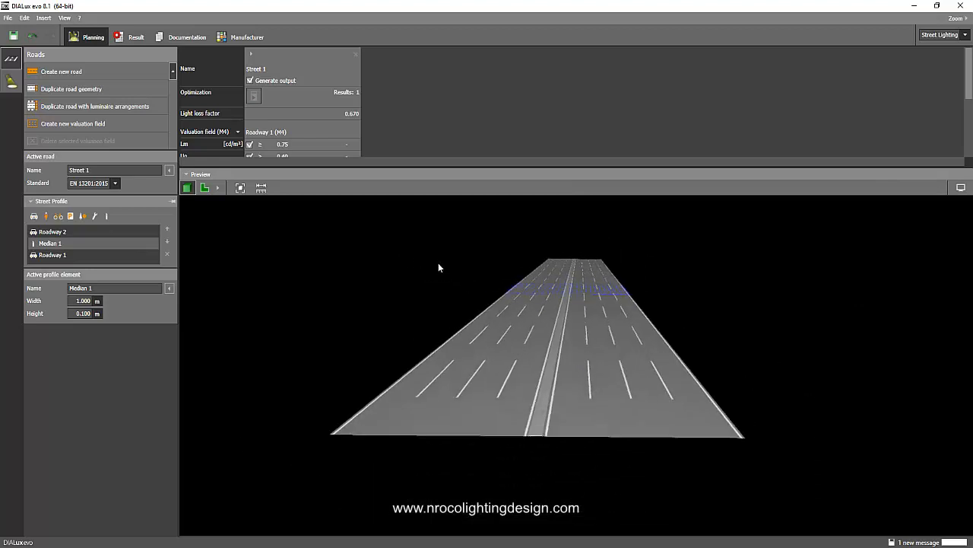
# - Switch the preview to 3D to view both roadways with the median between them
pyautogui.click(12, 82)
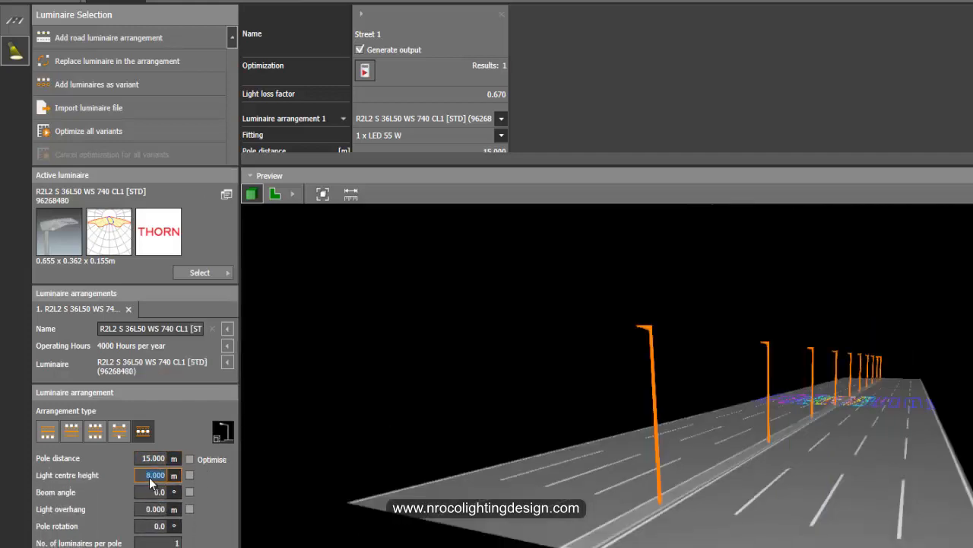
# - Give the road luminaire arrangement a 14 m light centre height and 35 m pole distance
pyautogui.write('17')
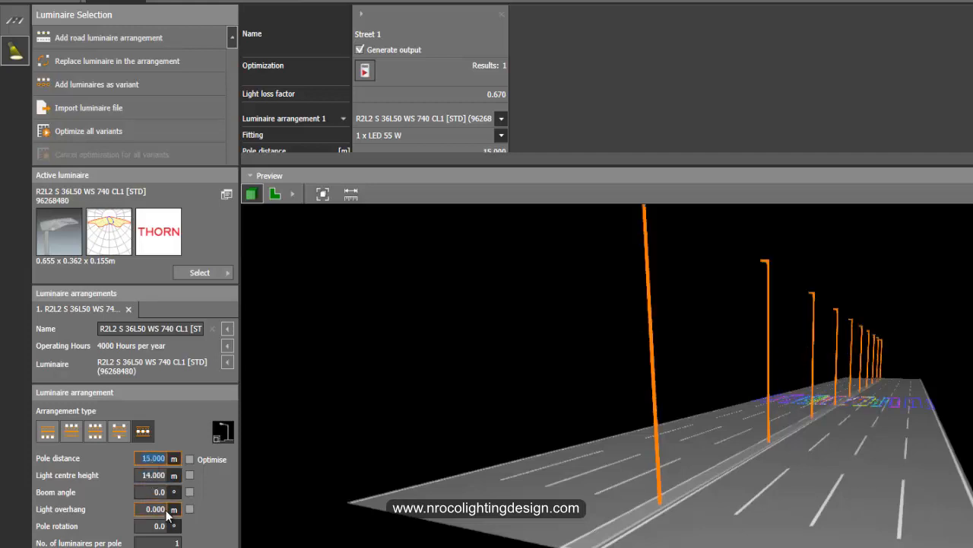
pyautogui.write('35')
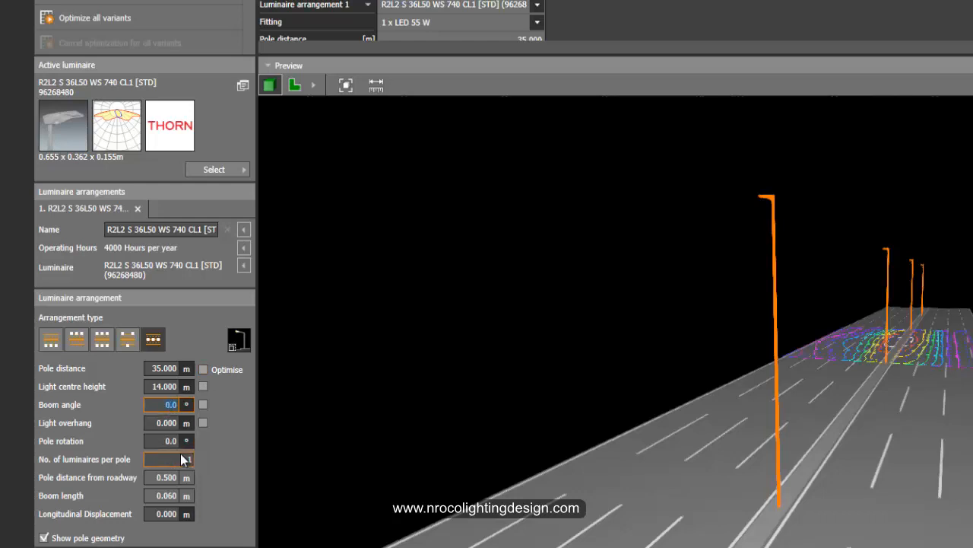
# - Set the light overhang to 1.75 m and add a second luminaire arrangement
pyautogui.click(168, 405)
pyautogui.write('60')
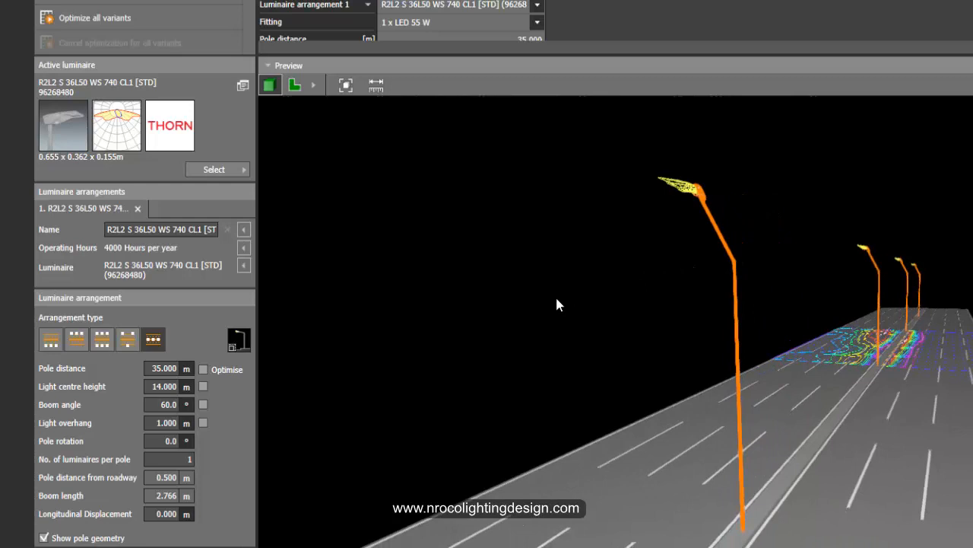
pyautogui.moveTo(523, 318)
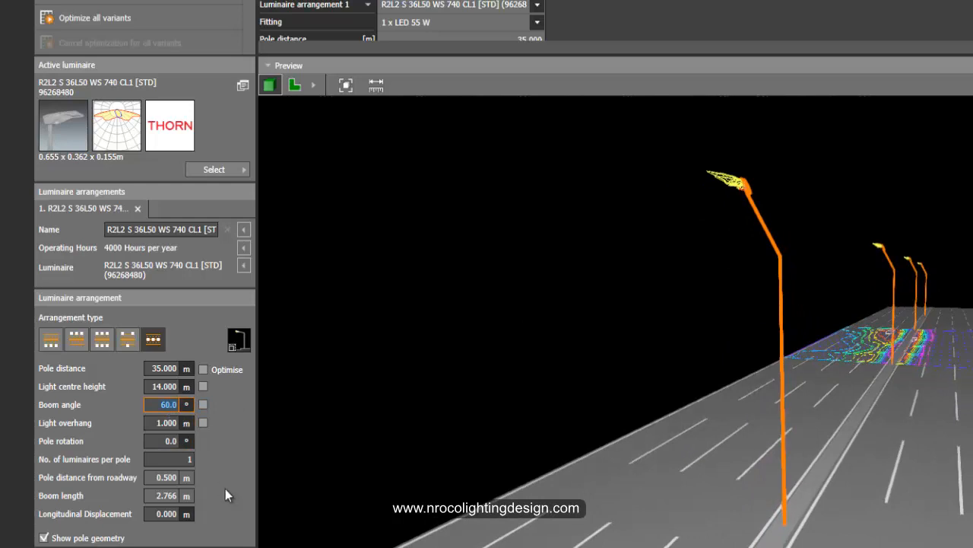
pyautogui.write('1')
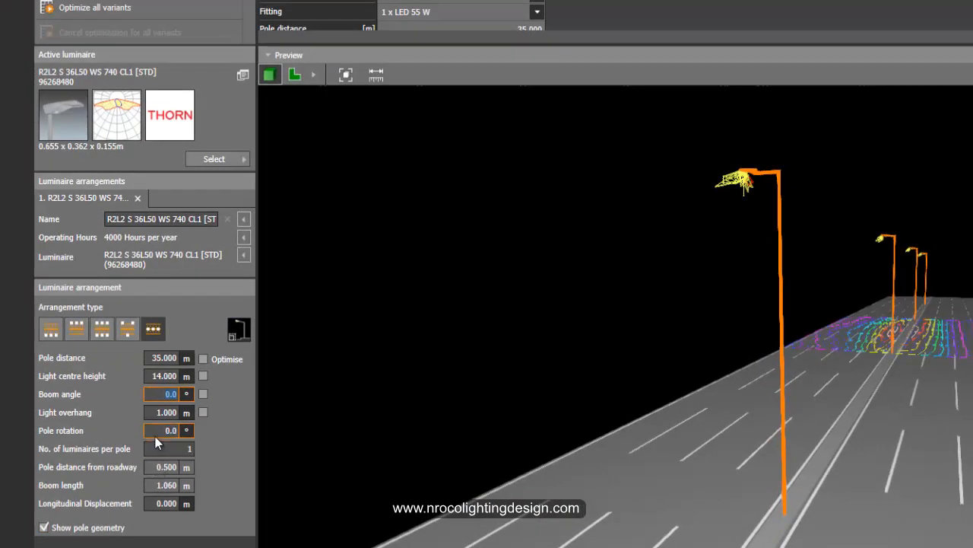
pyautogui.click(165, 411)
pyautogui.write('1.750')
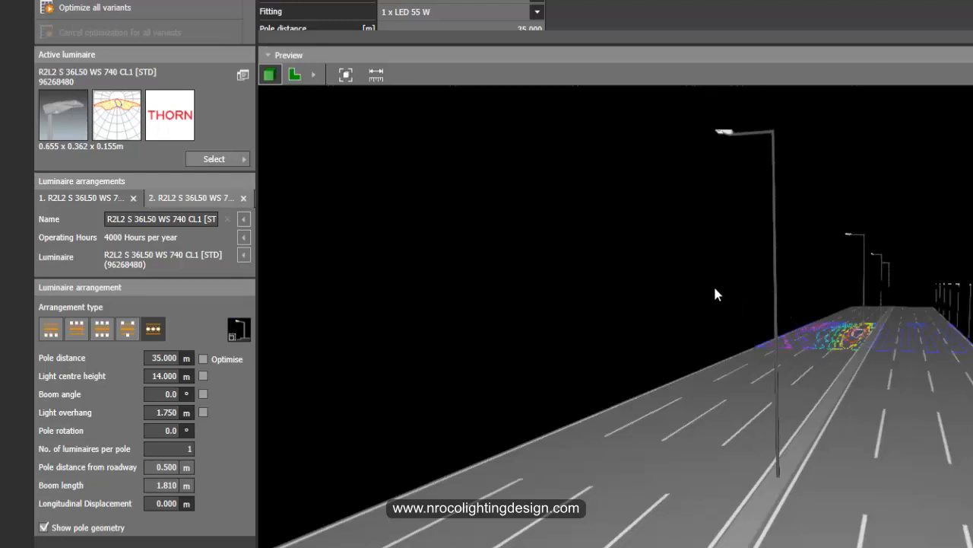
# - Make arrangement 2 a median layout with 35 m spacing, 14 m height, 1.75 m overhang, 180° rotation
pyautogui.click(153, 344)
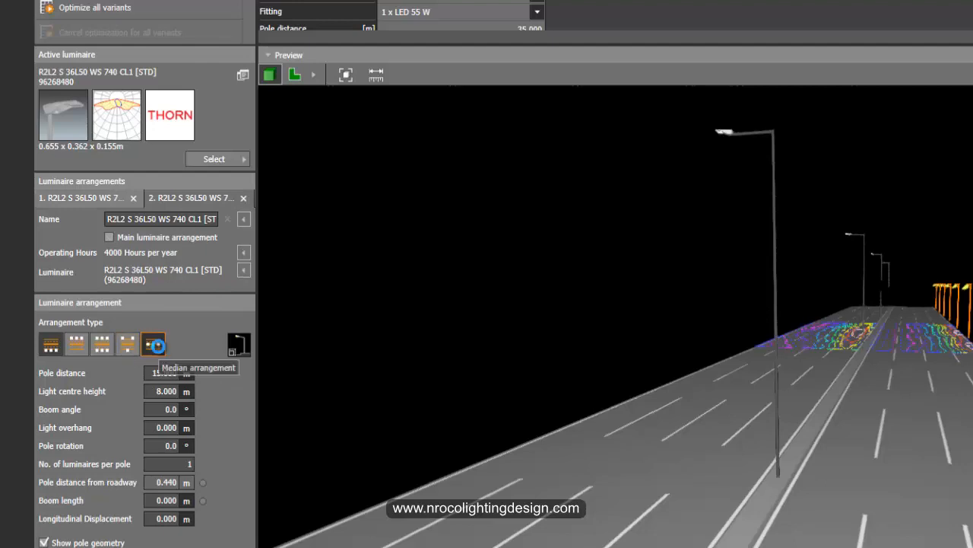
pyautogui.click(152, 344)
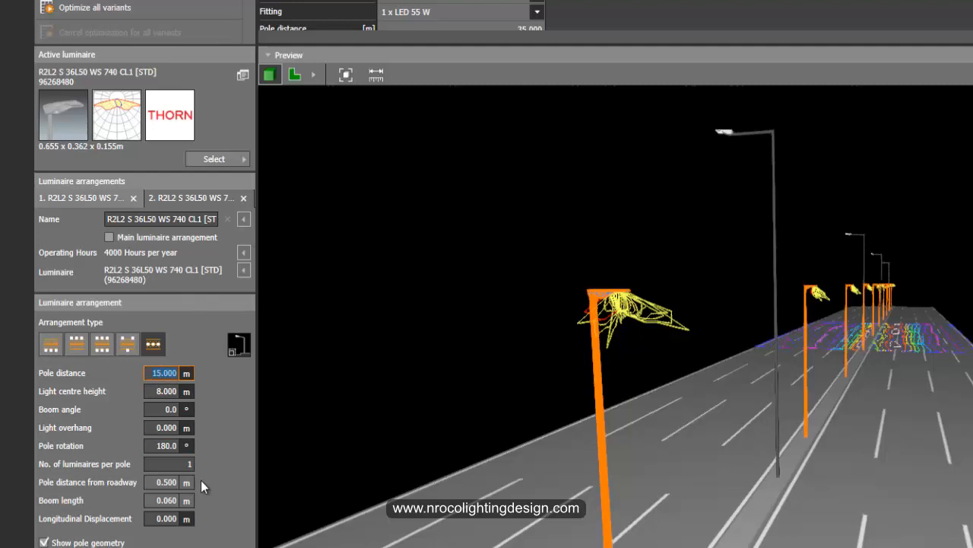
pyautogui.write('35')
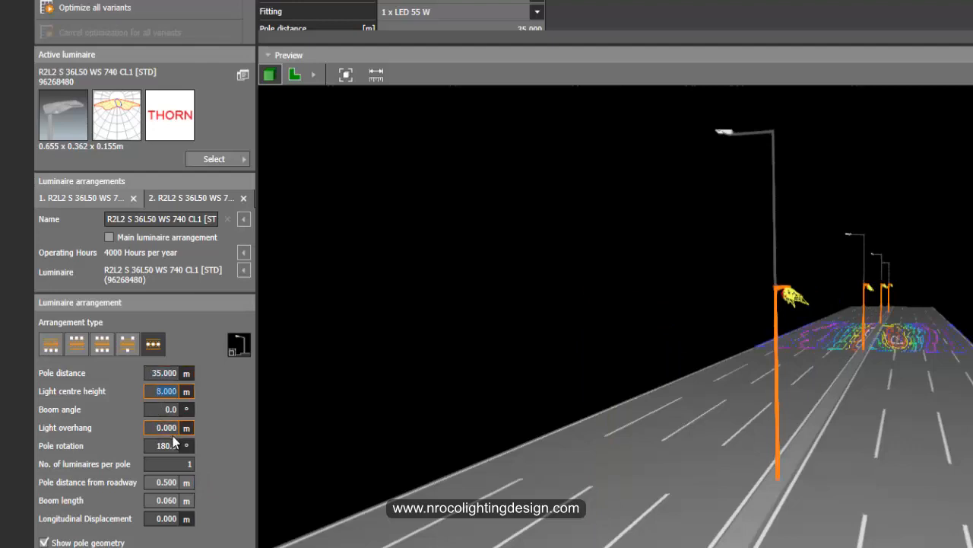
pyautogui.write('14')
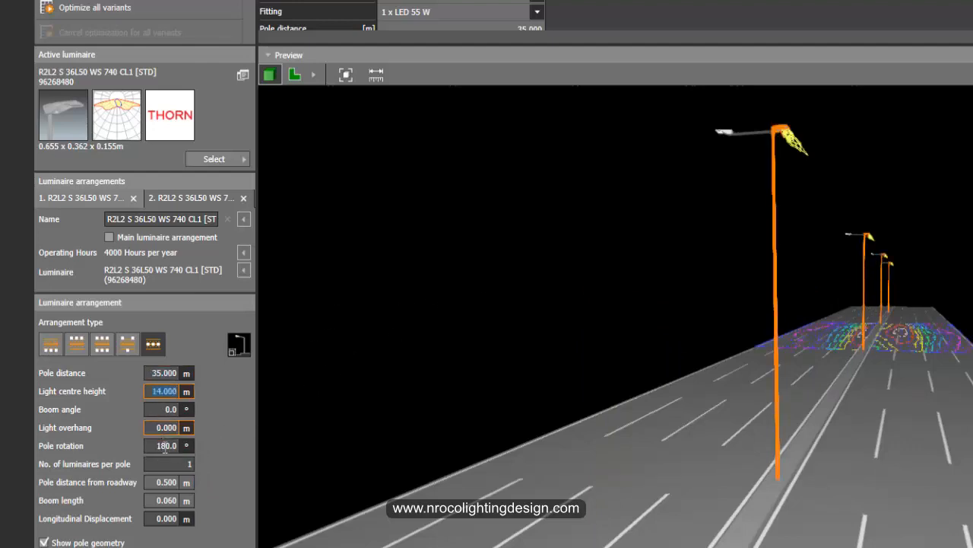
pyautogui.click(164, 426)
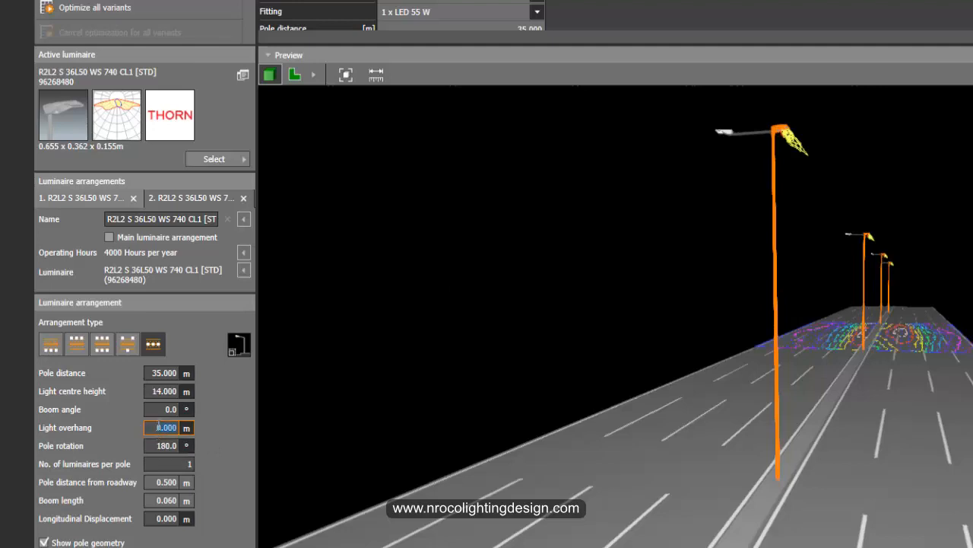
pyautogui.write('1.750')
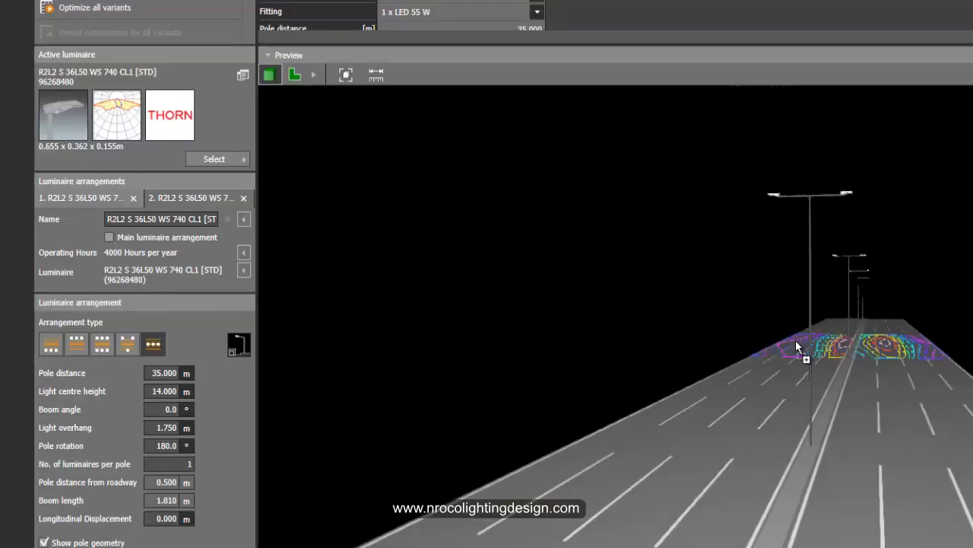
pyautogui.moveTo(835, 384)
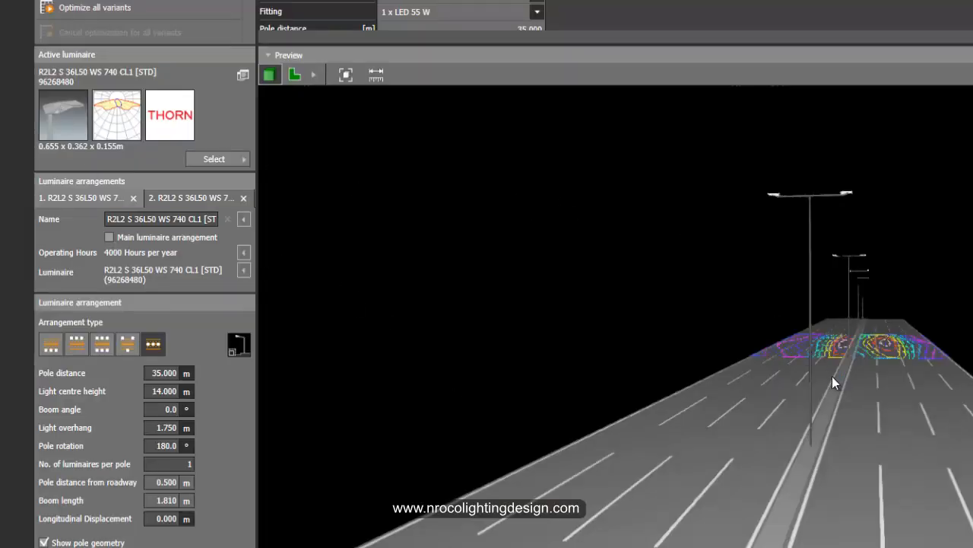
# - Add a third median arrangement with 35 m pole distance and 9.02 m light centre height
pyautogui.click(52, 344)
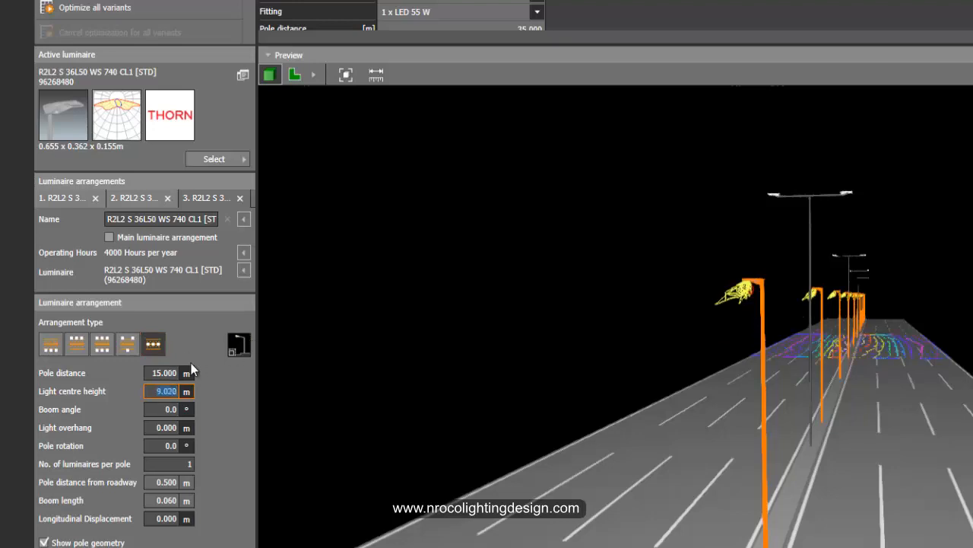
pyautogui.write('35')
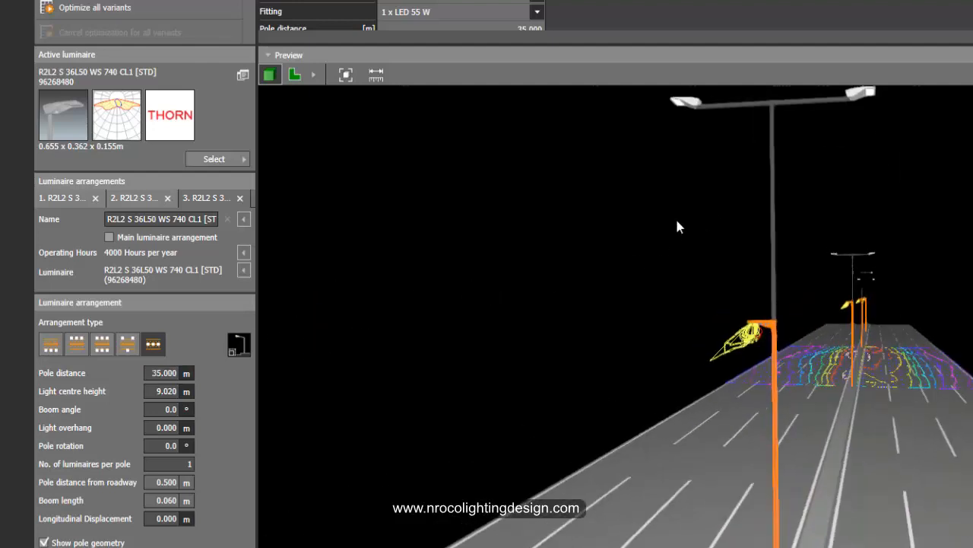
pyautogui.click(164, 409)
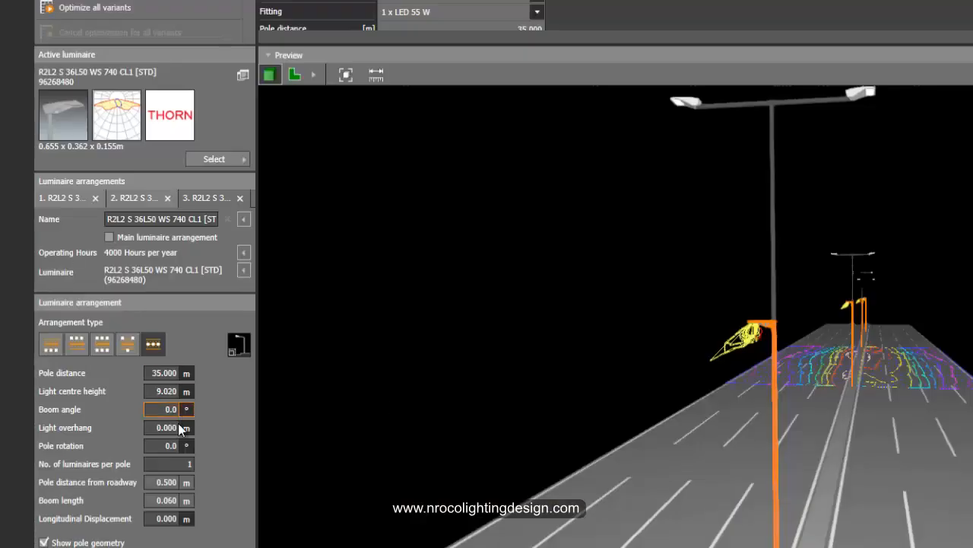
pyautogui.click(164, 426)
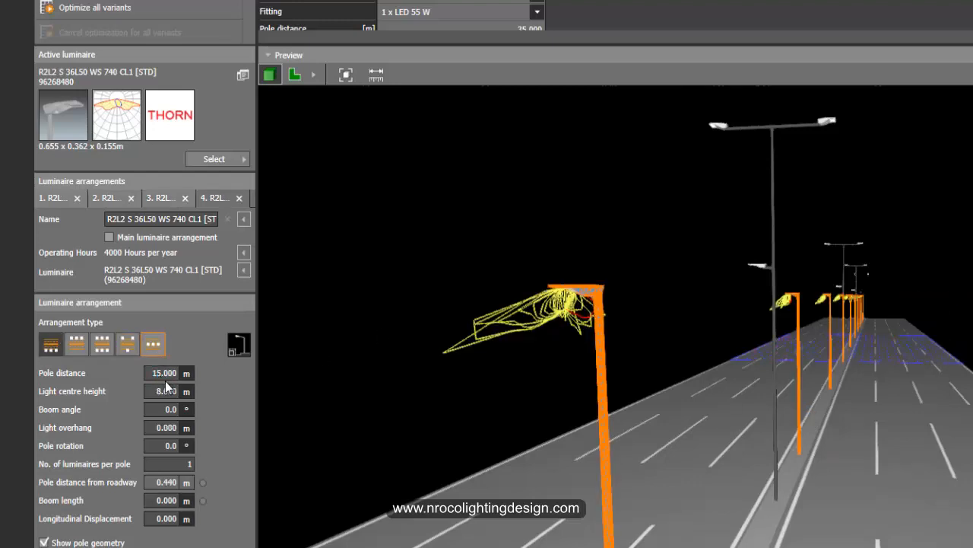
# - Give arrangement 4 a 35 m pole distance, 9.02 m height and 180° pole rotation
pyautogui.write('35')
pyautogui.write('9.02')
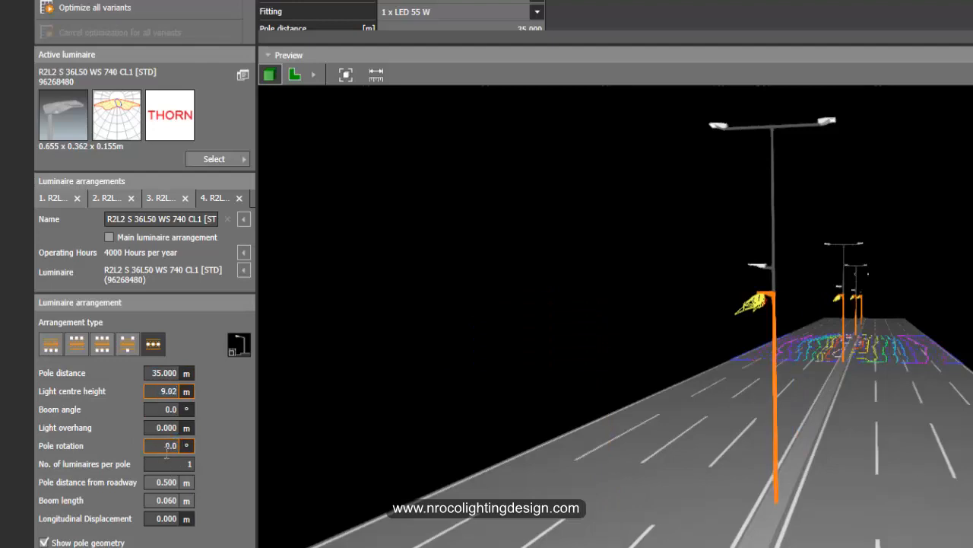
pyautogui.write('180')
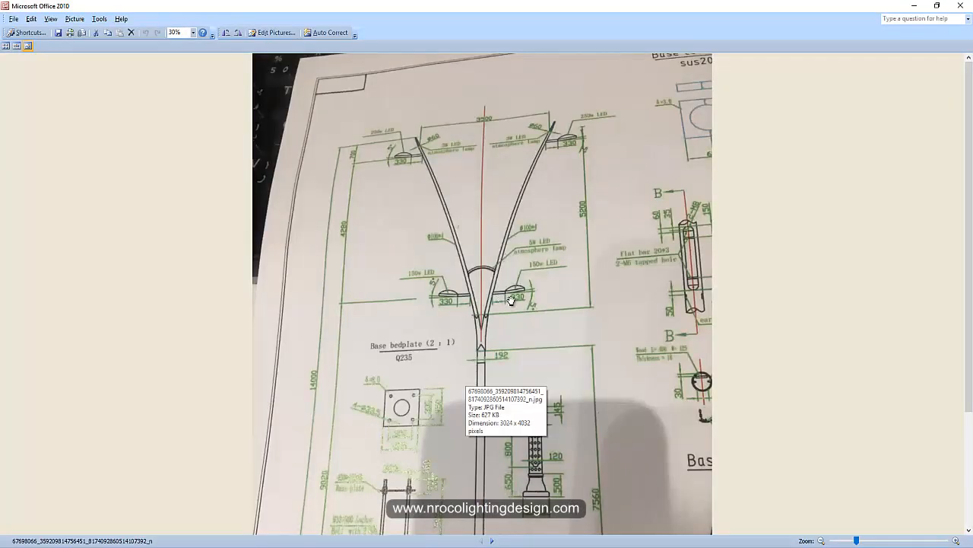
pyautogui.moveTo(502, 295)
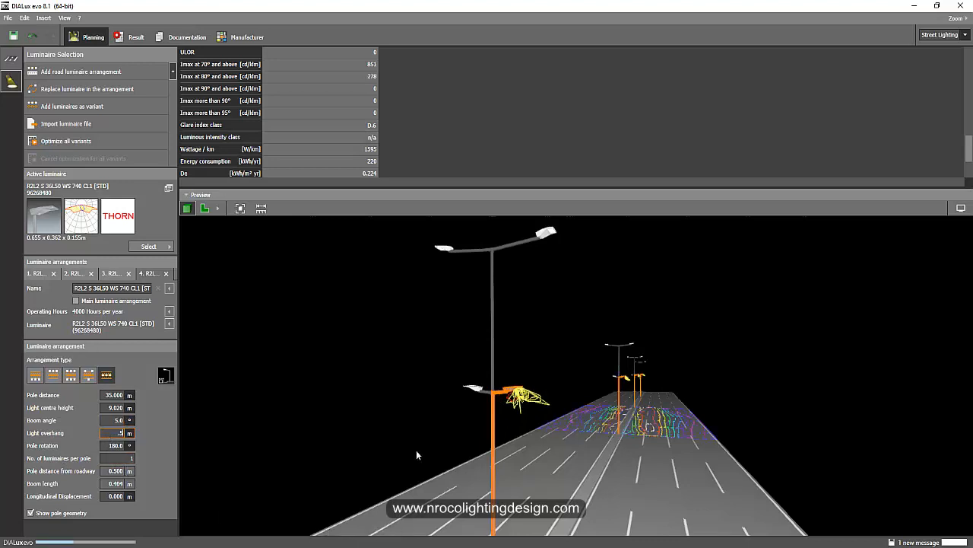
# - Set the 9.02 m median luminaires to 5° boom angle and 0.574 m light overhang
pyautogui.write('0.574')
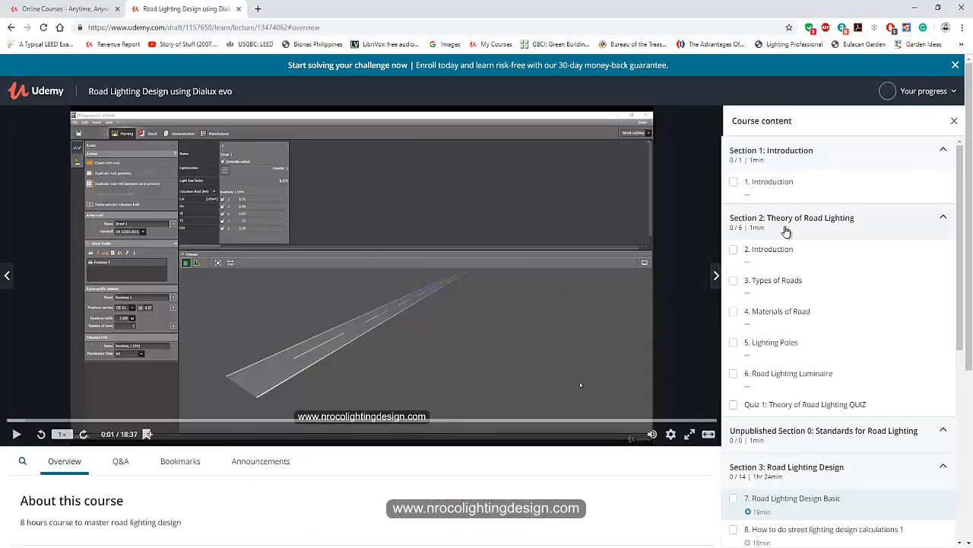
# - Browse the course content and return to the Road Lighting Design using Dialux evo course
pyautogui.scroll(-3)
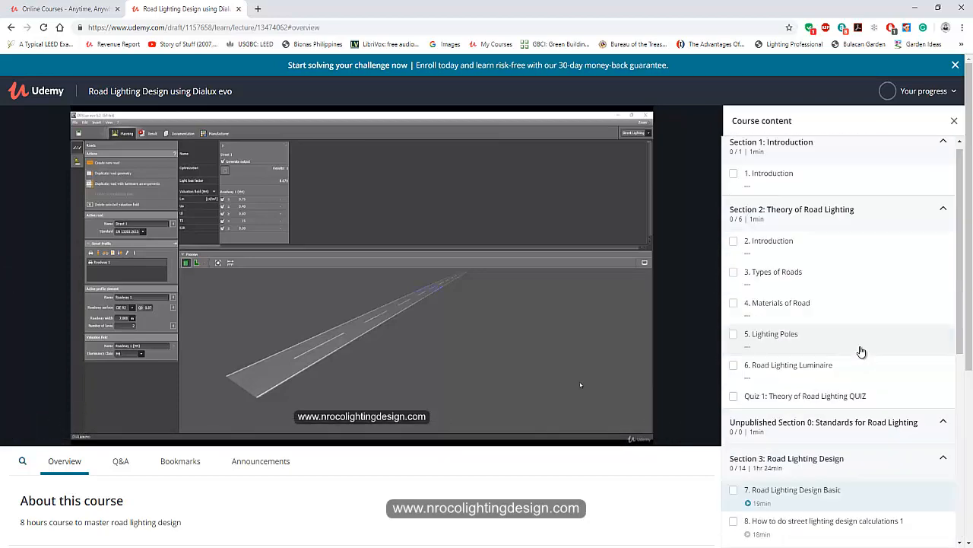
pyautogui.scroll(-3)
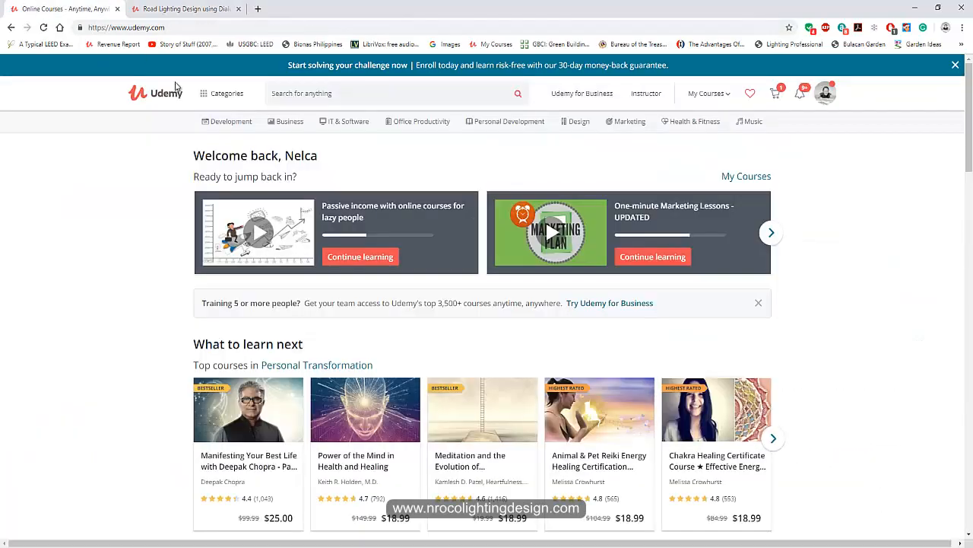
pyautogui.scroll(-3)
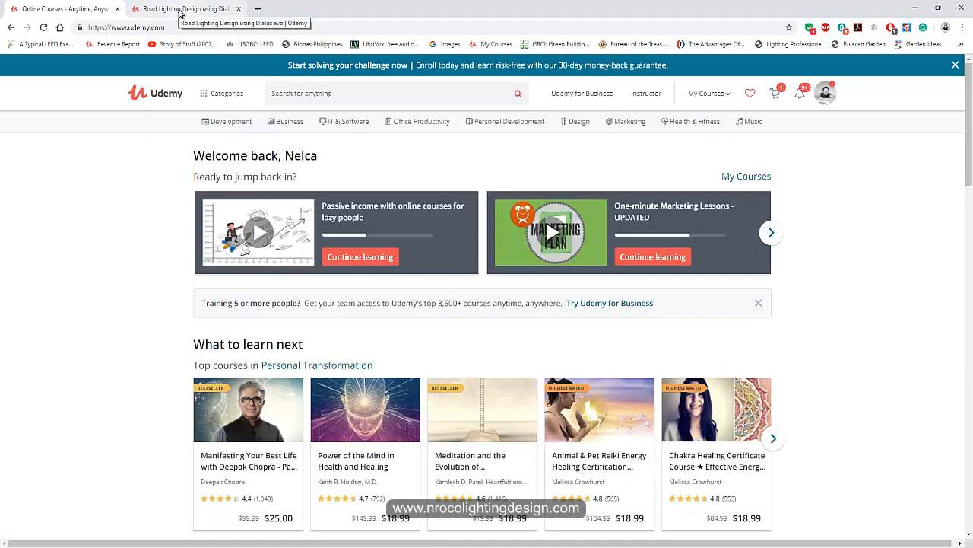
pyautogui.click(183, 9)
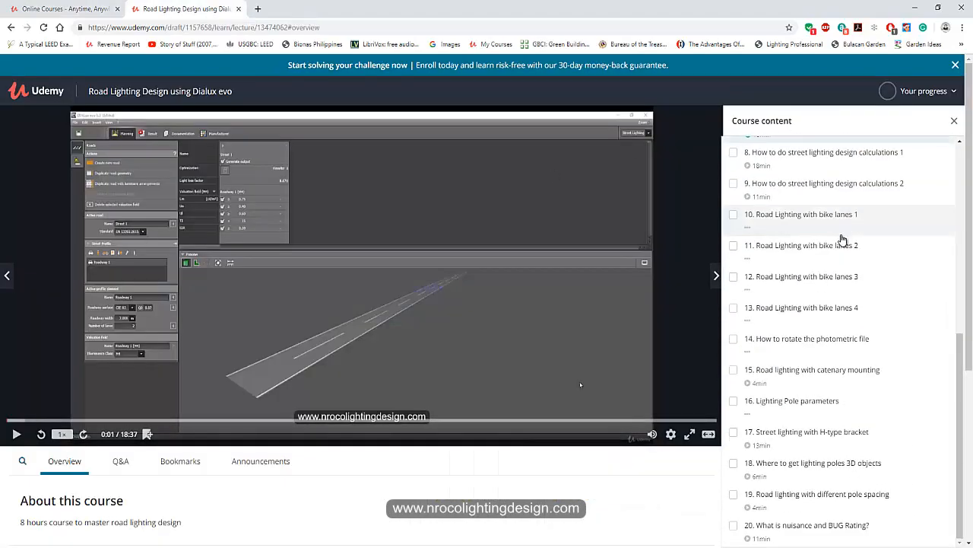